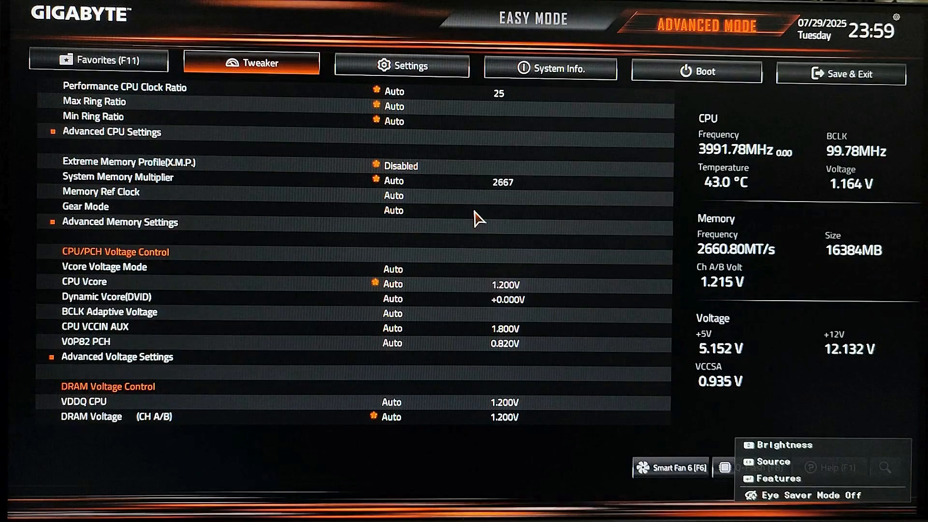
pyautogui.moveTo(603, 113)
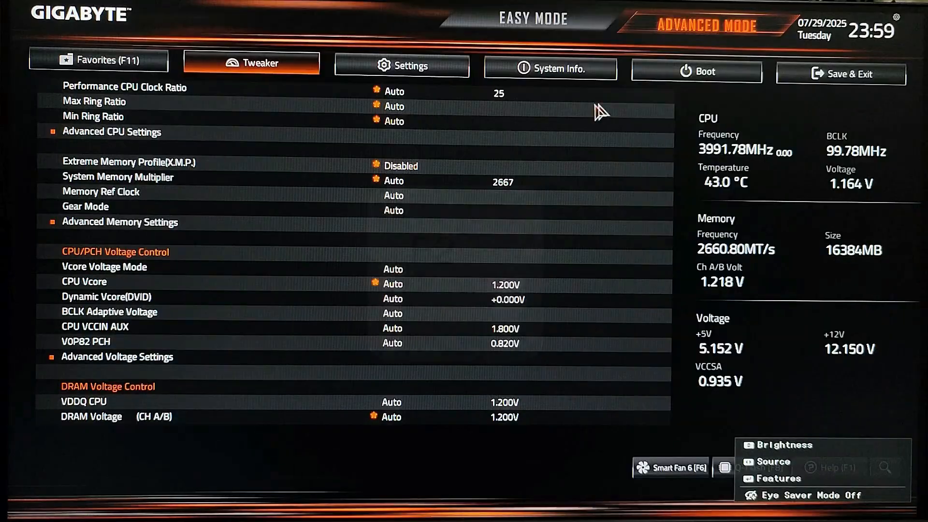
pyautogui.moveTo(405, 220)
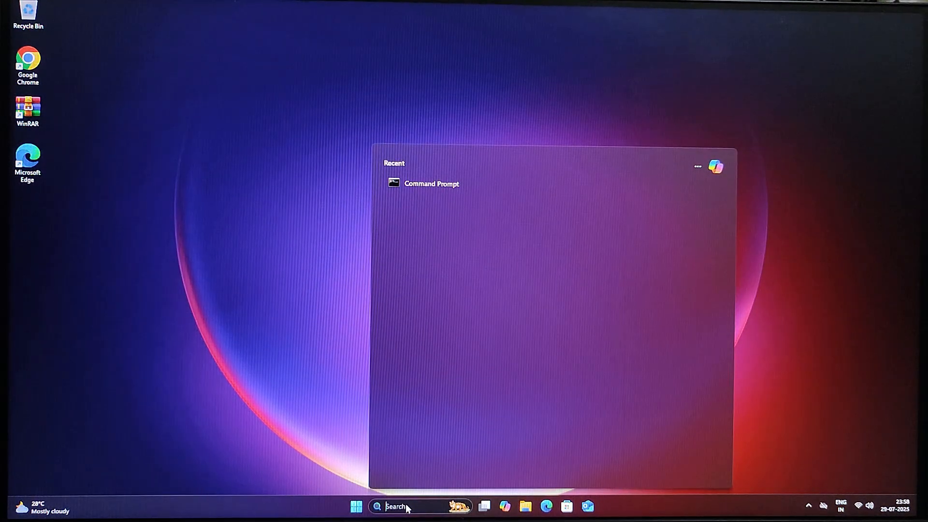
# Launch Command Prompt as administrator via a 'cmd' search and centre its window
pyautogui.write('cmd')
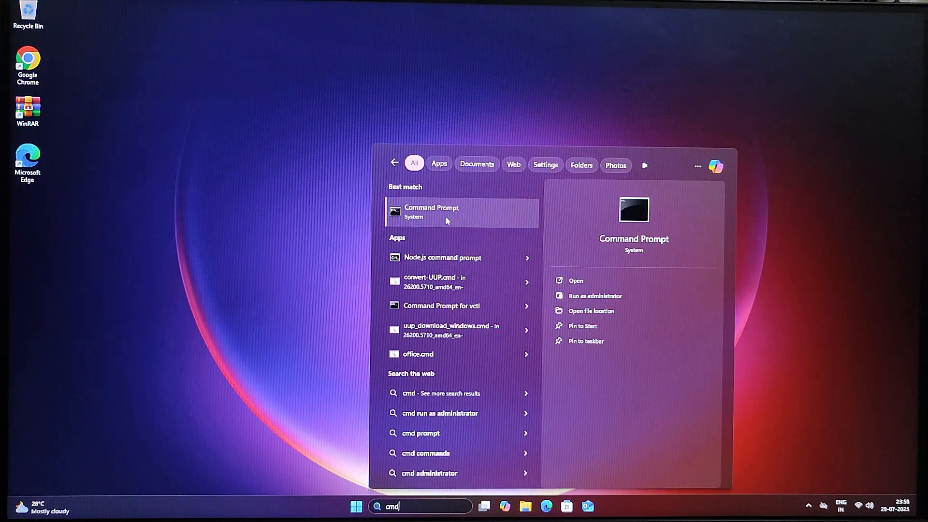
pyautogui.rightClick(431, 212)
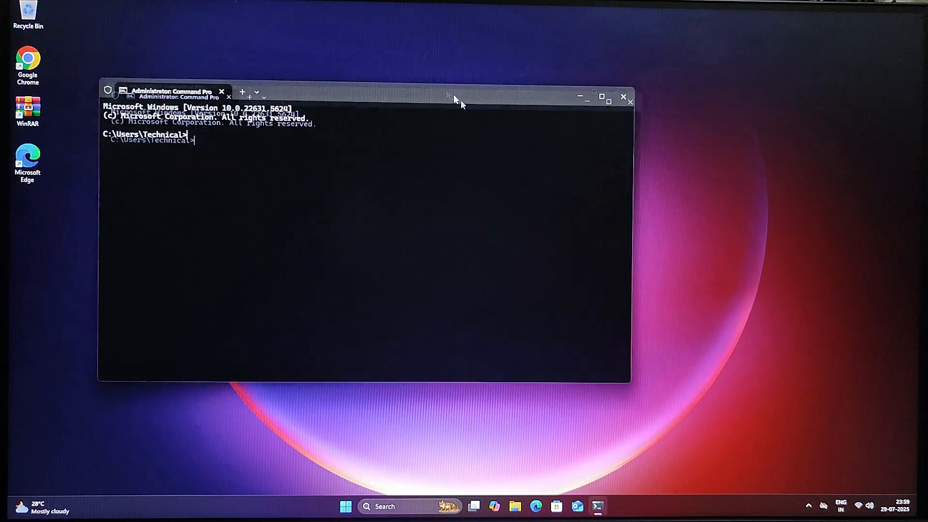
pyautogui.moveTo(455, 99); pyautogui.dragTo(429, 125)
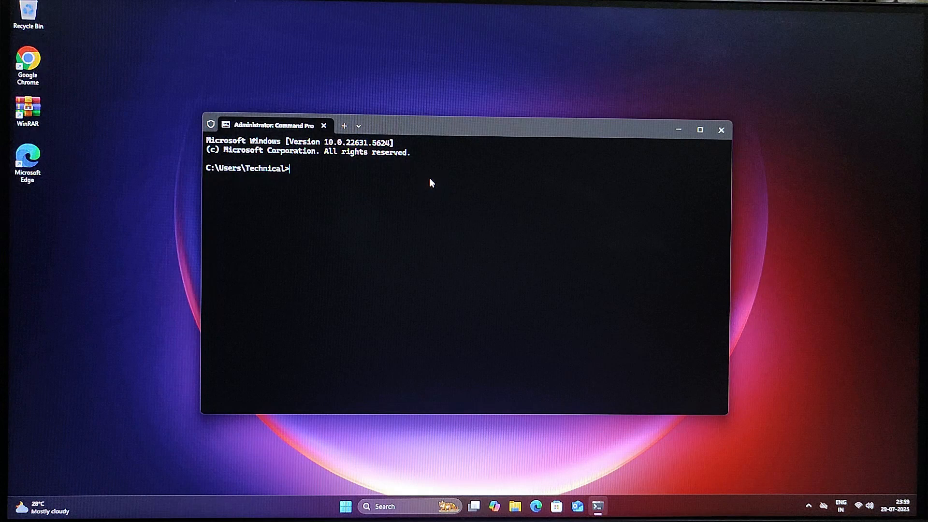
# Write 'shutdown /r /fw /t 0' at the administrator prompt without running it
pyautogui.write('shutdown')
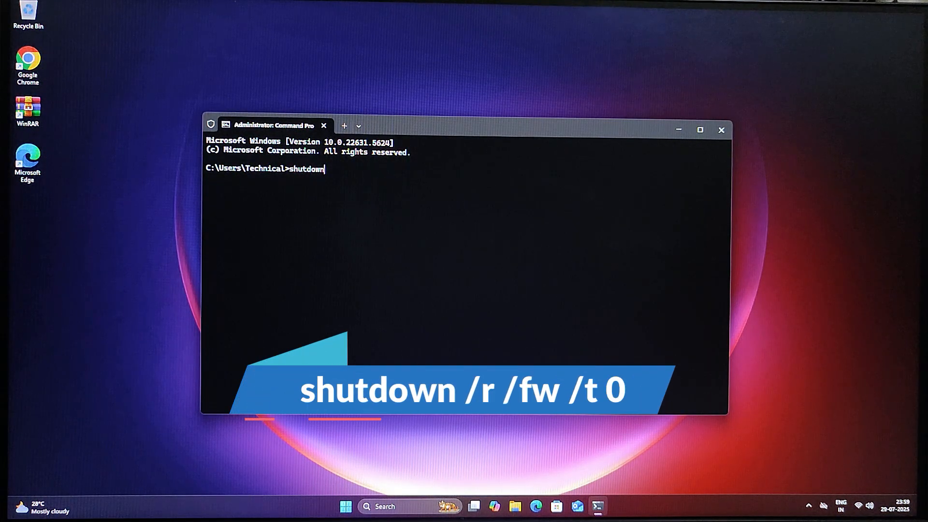
pyautogui.write('/r /f')
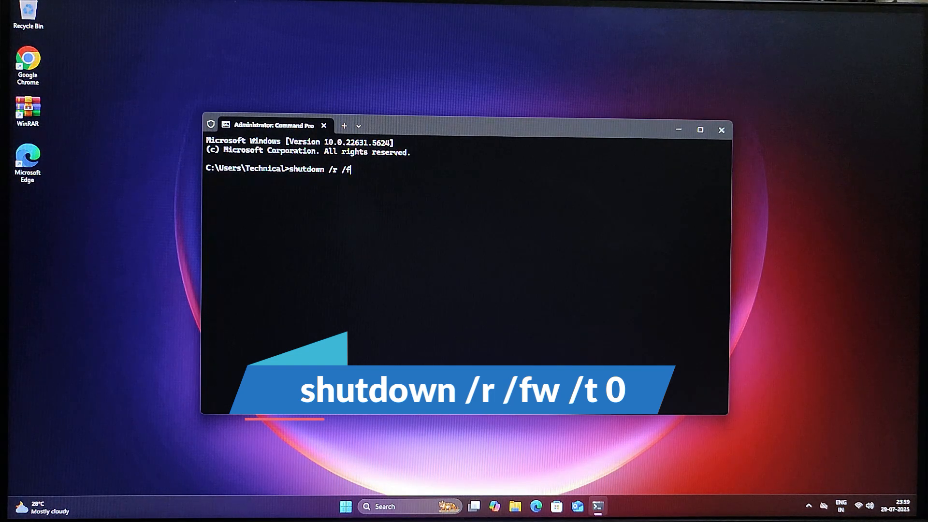
pyautogui.write('w /t')
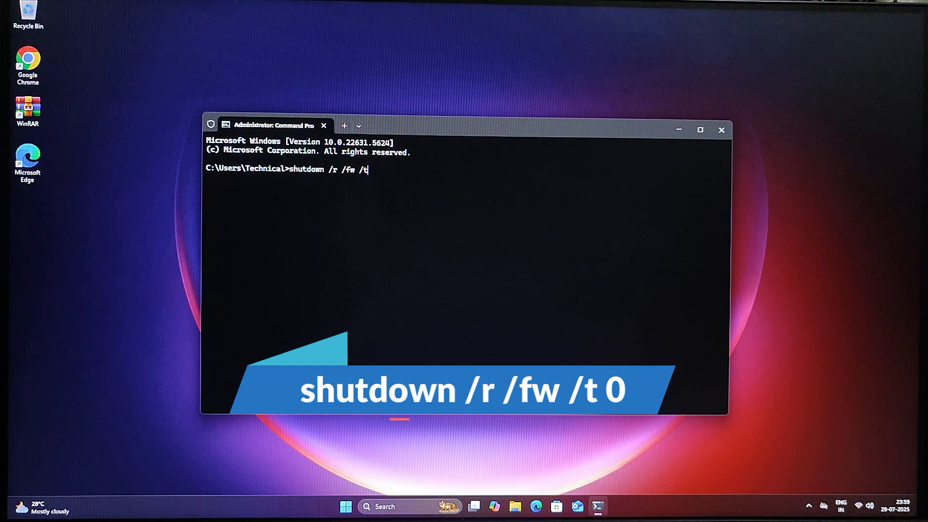
pyautogui.write('0')
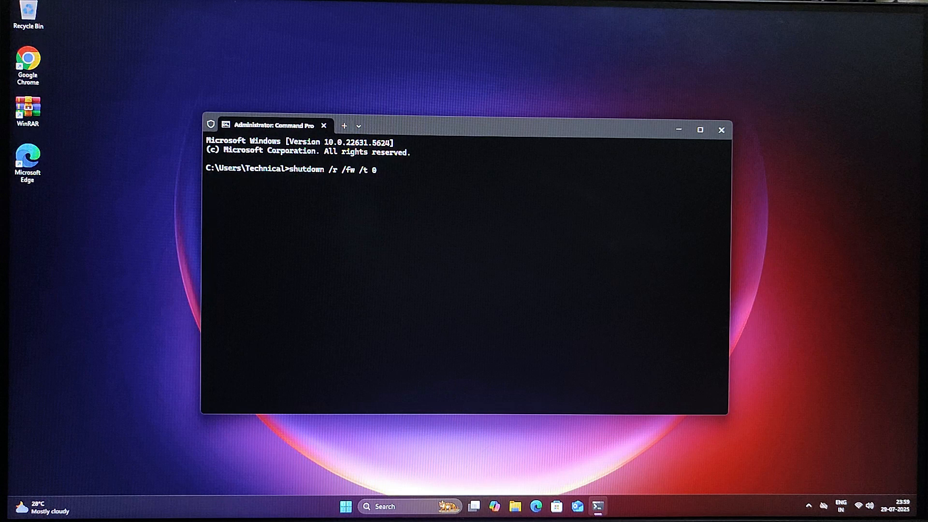
# Run the command to reboot into Gigabyte BIOS, then Save & Exit Setup and confirm
pyautogui.press('enter')
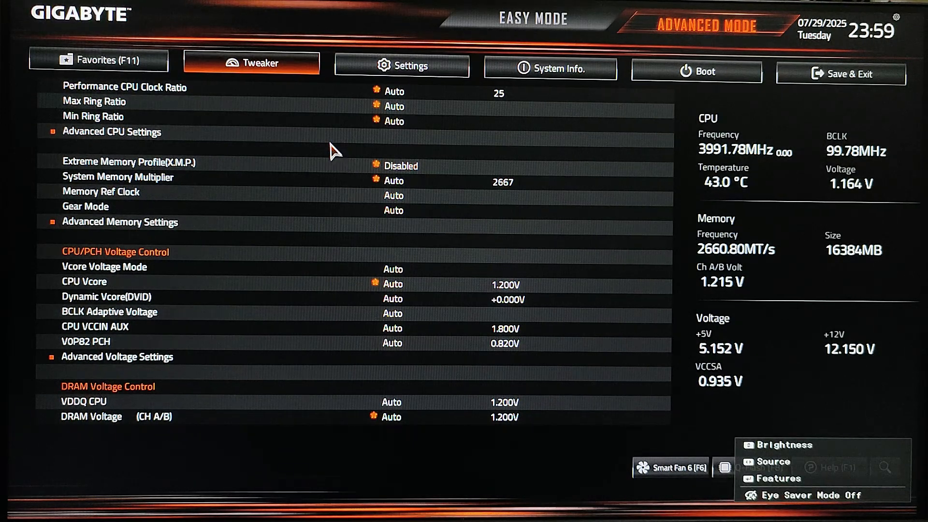
pyautogui.moveTo(474, 231)
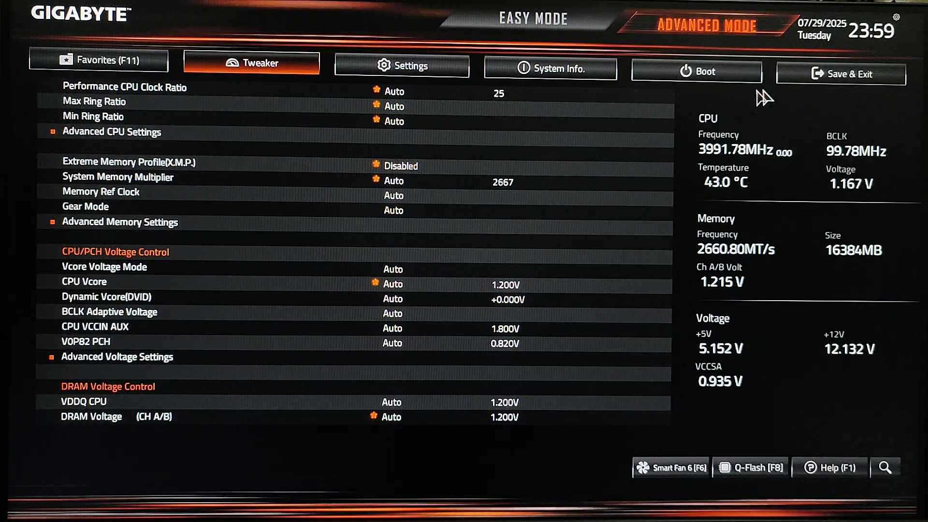
pyautogui.click(840, 73)
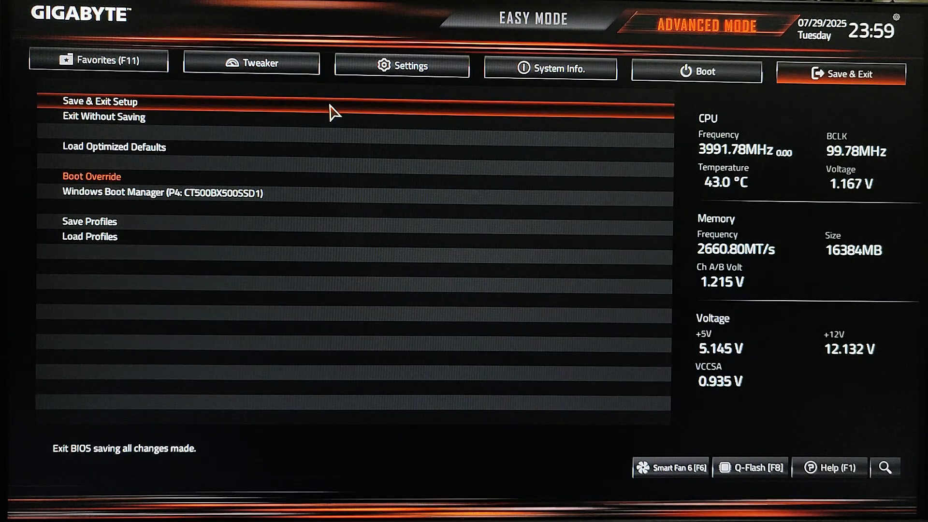
pyautogui.click(100, 102)
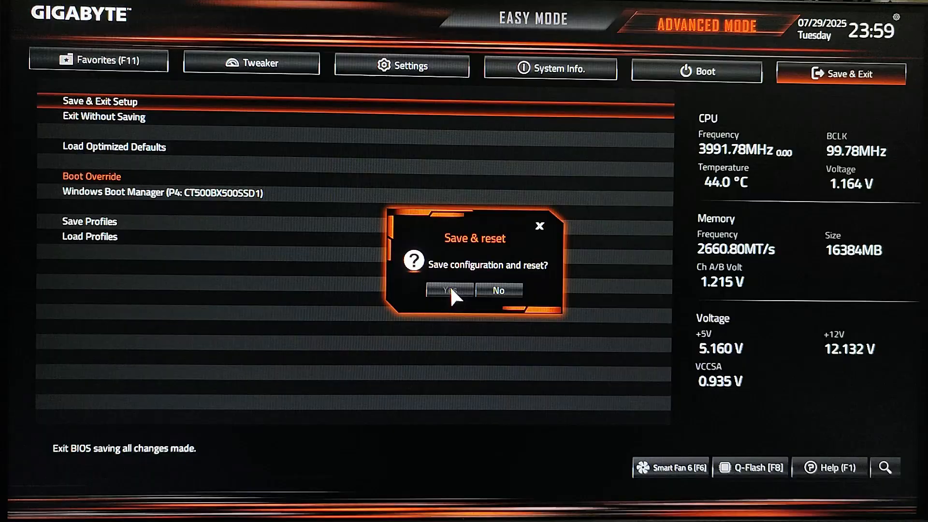
pyautogui.click(448, 290)
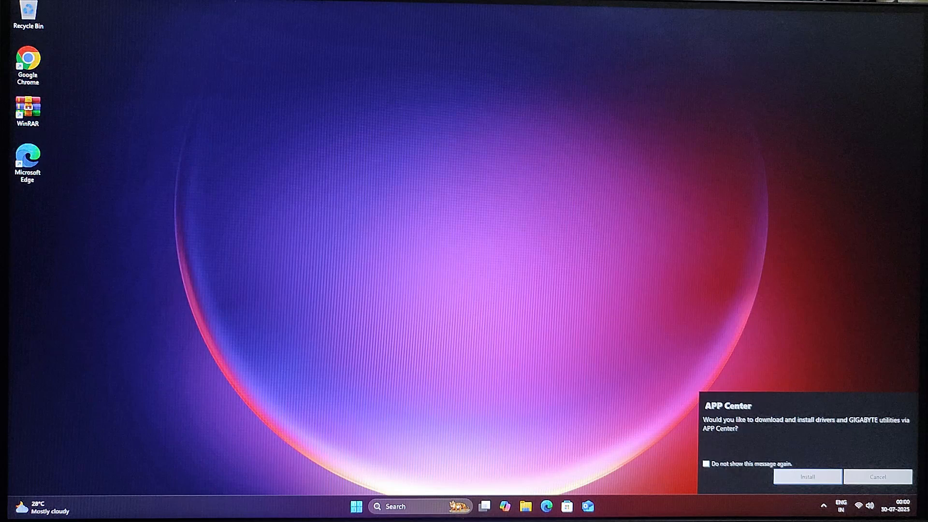
# Cancel the Gigabyte APP Center driver-install notification
pyautogui.click(877, 477)
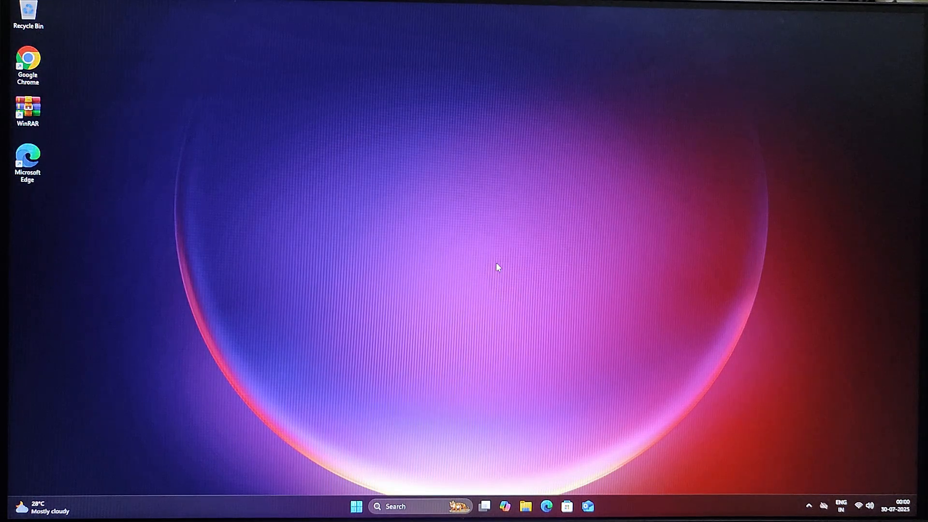
pyautogui.moveTo(496, 291)
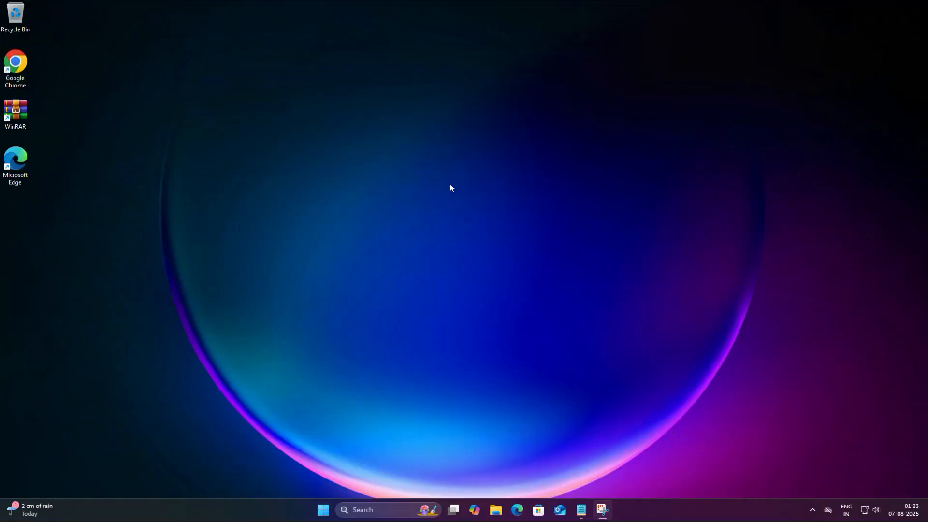
pyautogui.moveTo(447, 167)
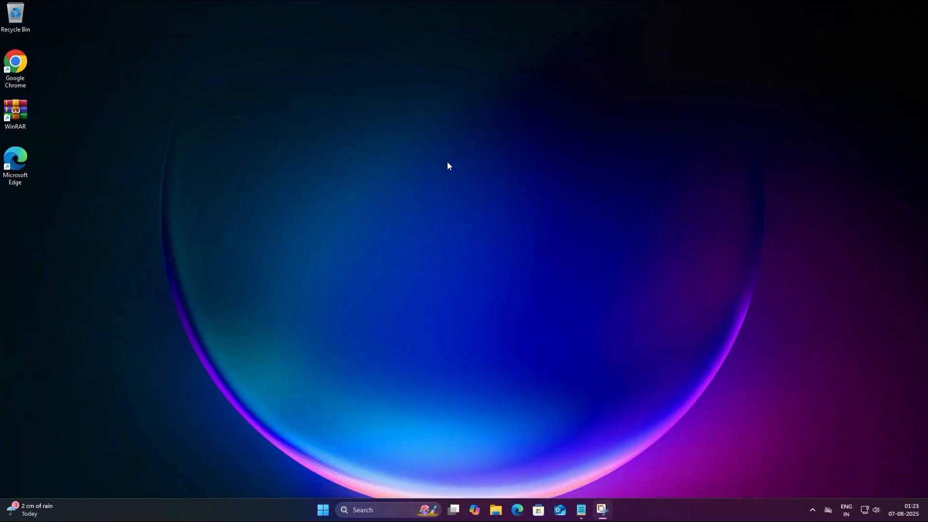
# Start a new desktop shortcut targeting 'shutdown /r /fw /t 0'
pyautogui.rightClick(447, 166)
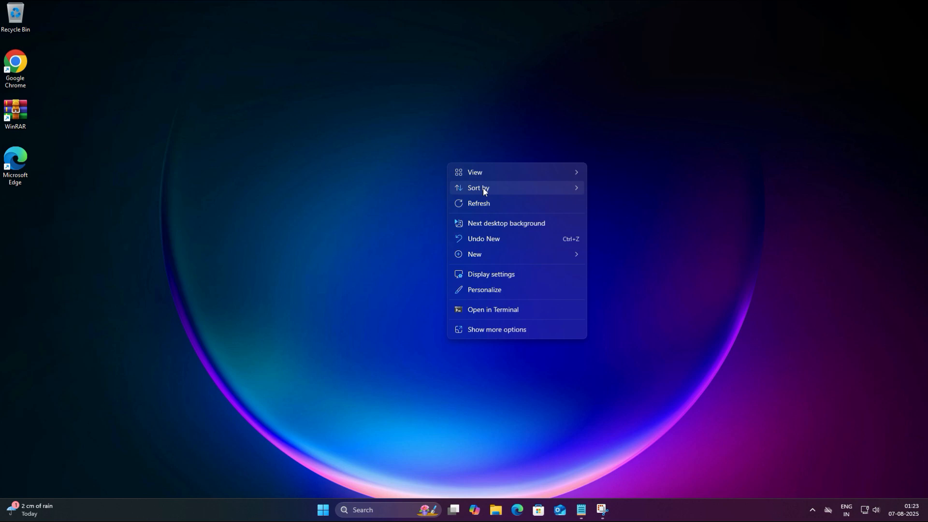
pyautogui.click(474, 254)
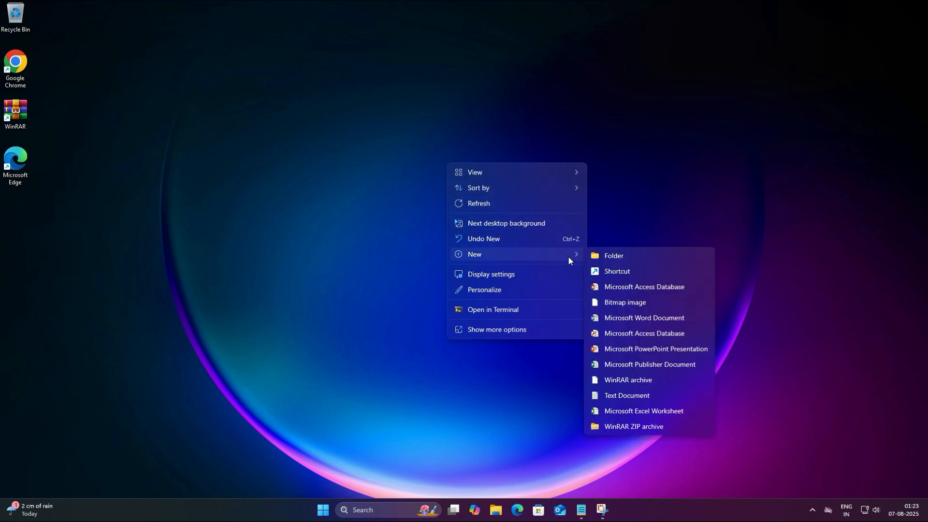
pyautogui.click(617, 270)
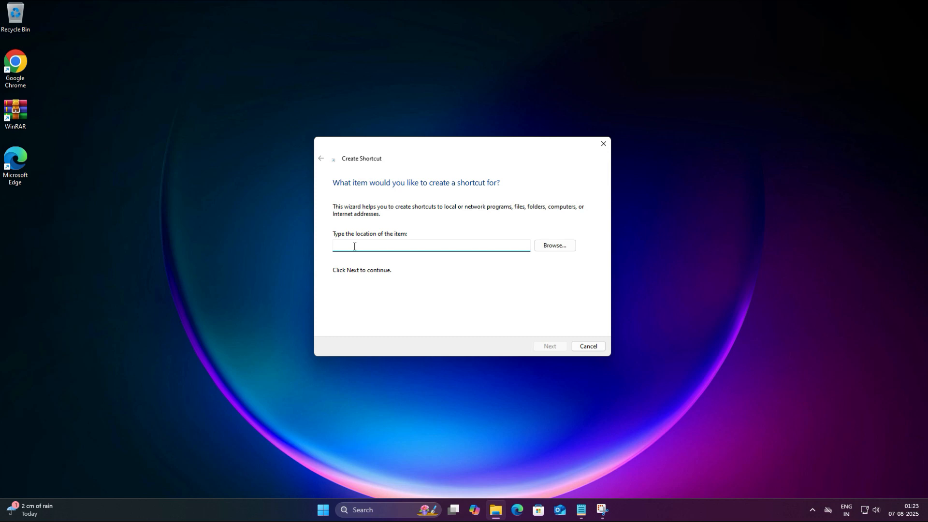
pyautogui.write('shutdown /r /fw /t 0')
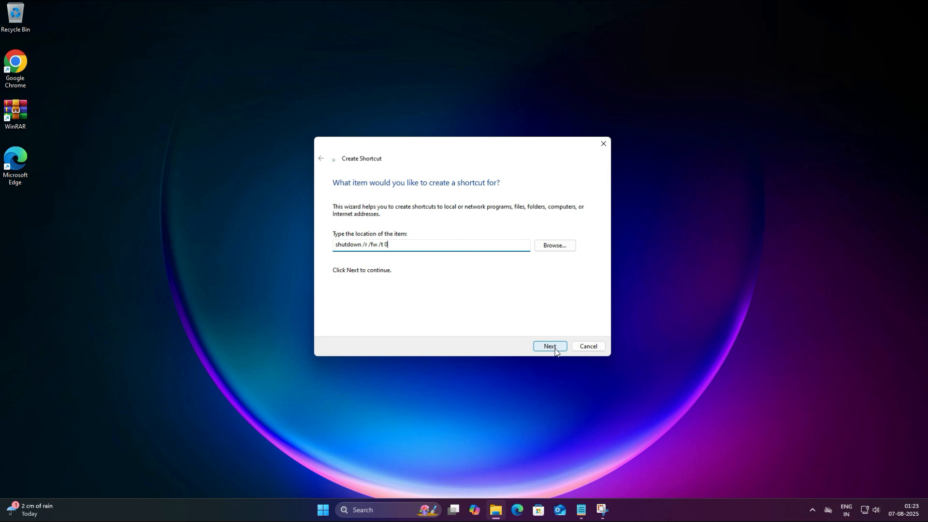
# Name the shortcut 'Enter BIOS' and finish creating it
pyautogui.click(549, 346)
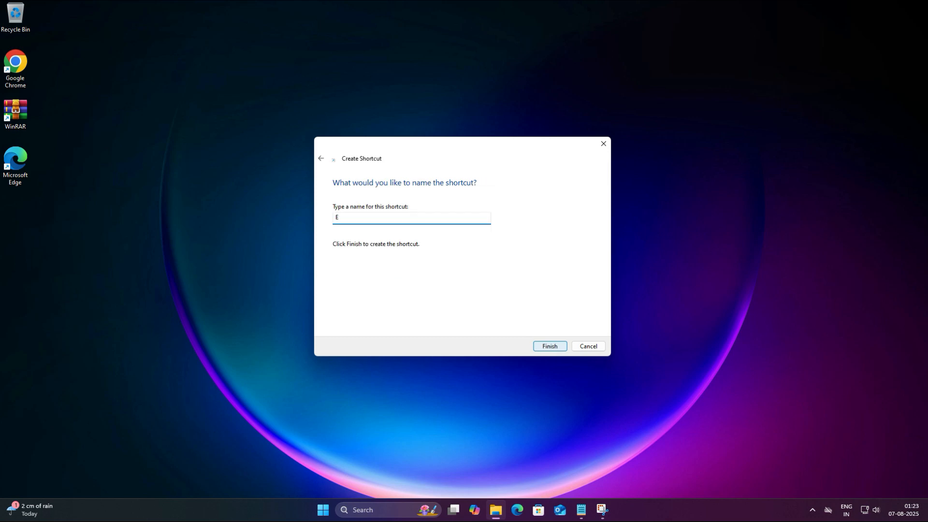
pyautogui.write('nter B')
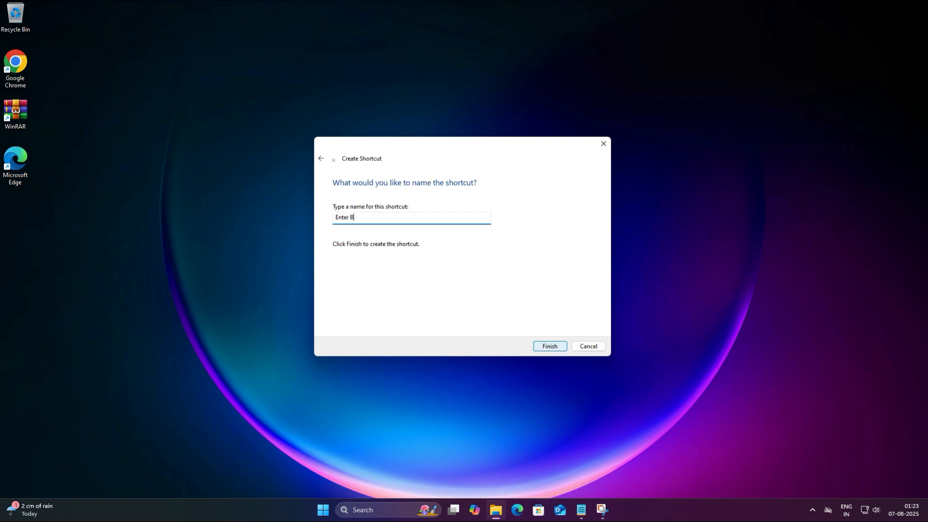
pyautogui.write('IOS')
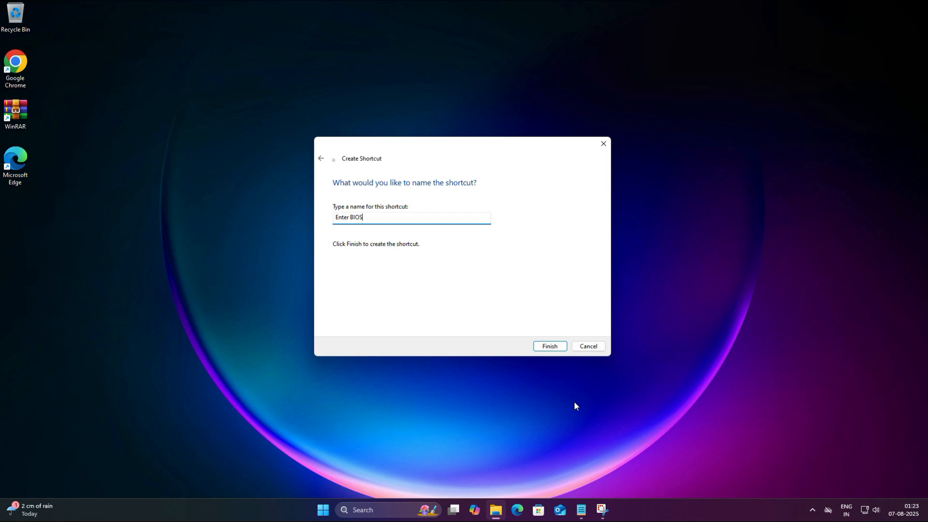
pyautogui.click(549, 346)
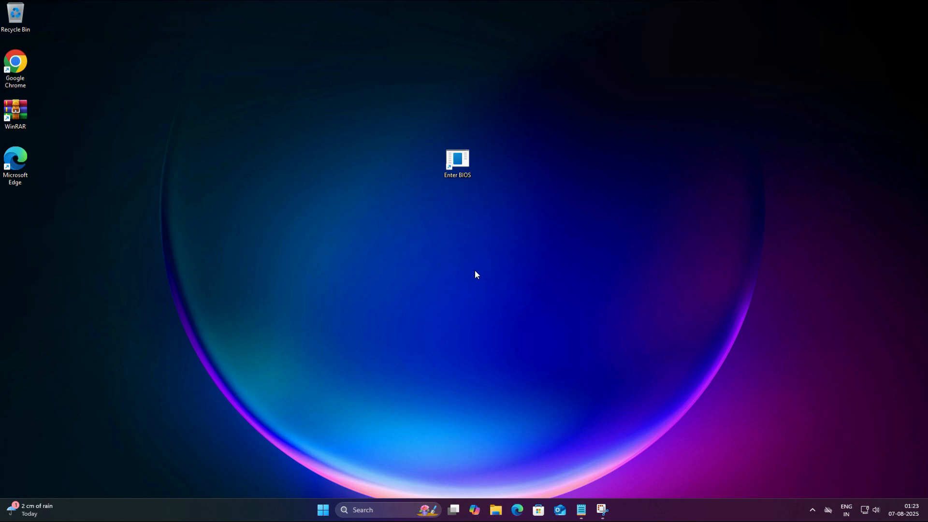
pyautogui.moveTo(484, 269)
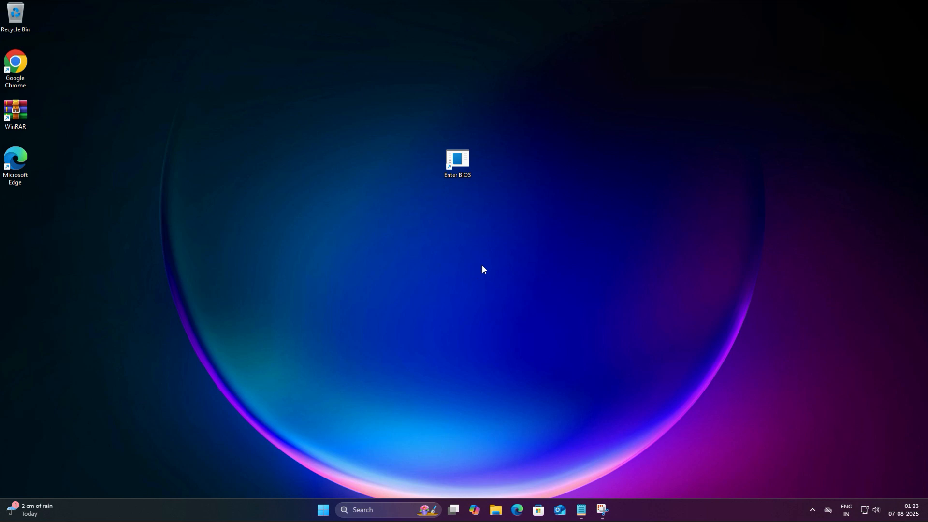
# Assign the red power icon to the Enter BIOS shortcut through its Properties
pyautogui.click(457, 162)
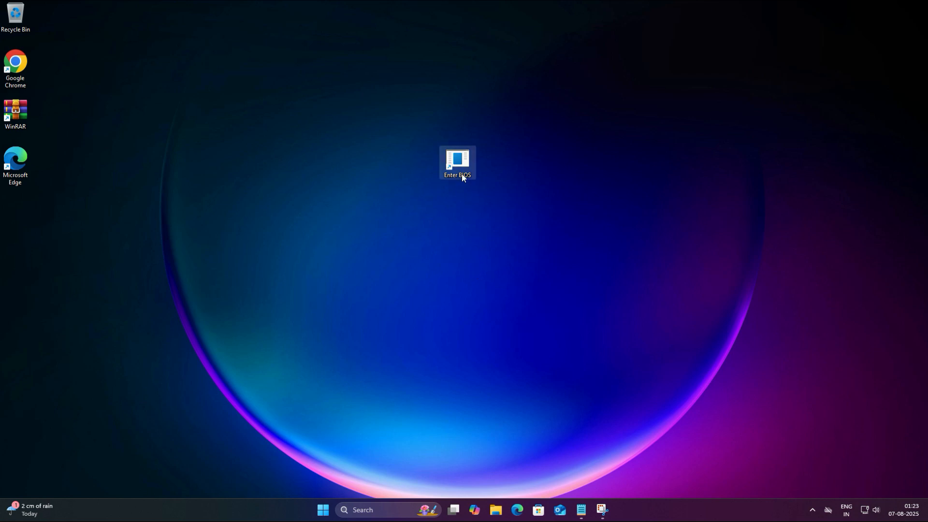
pyautogui.rightClick(457, 162)
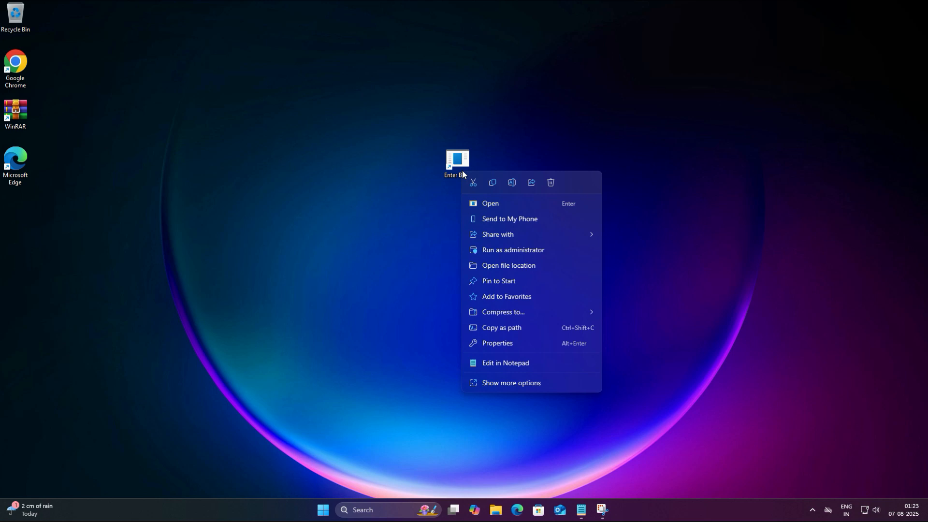
pyautogui.moveTo(504, 343)
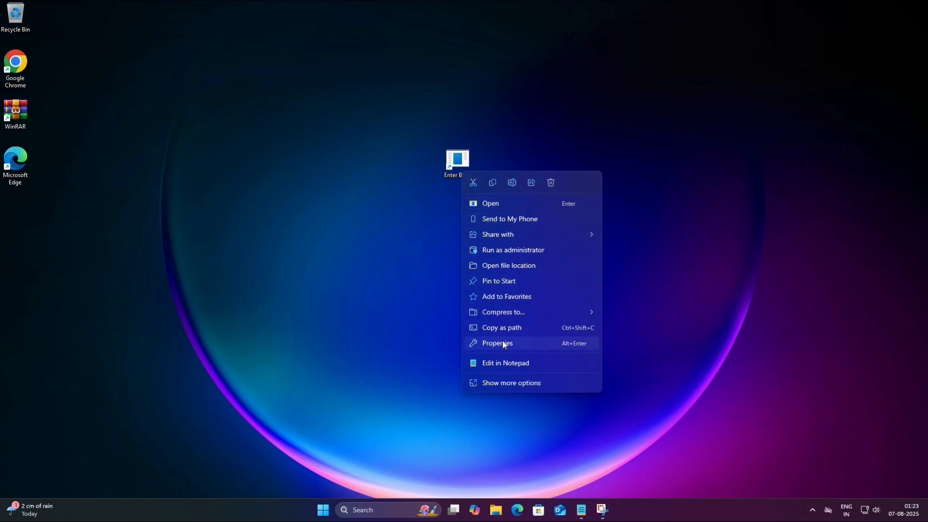
pyautogui.click(497, 343)
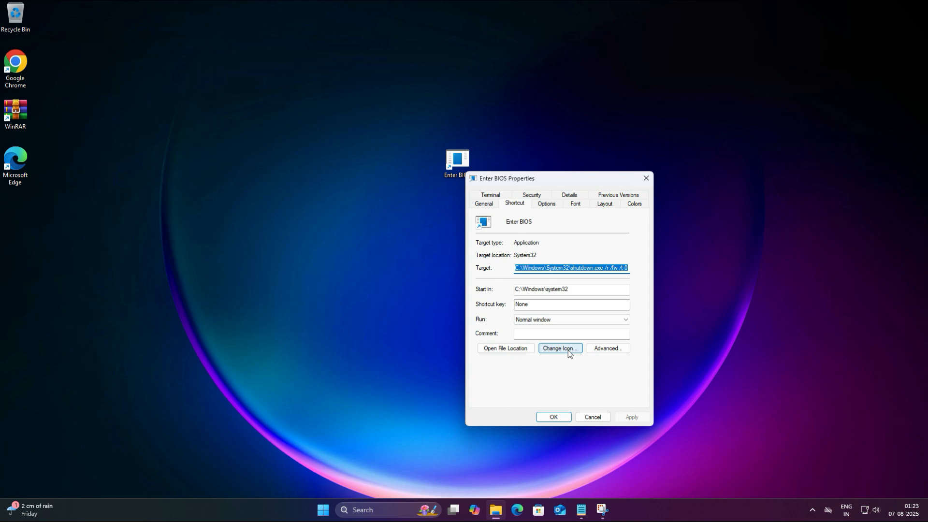
pyautogui.click(559, 348)
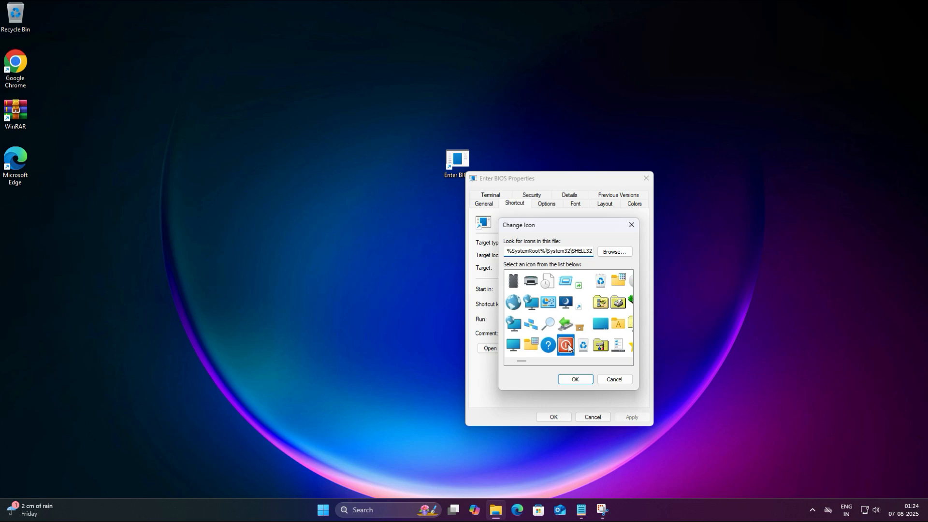
pyautogui.click(574, 379)
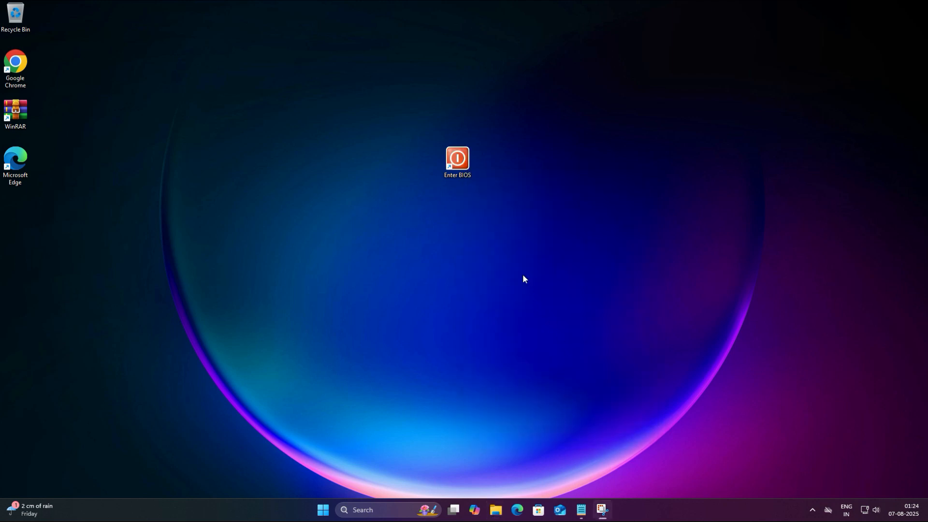
# Run the Enter BIOS shortcut to restart into the Gigabyte UEFI BIOS
pyautogui.click(457, 159)
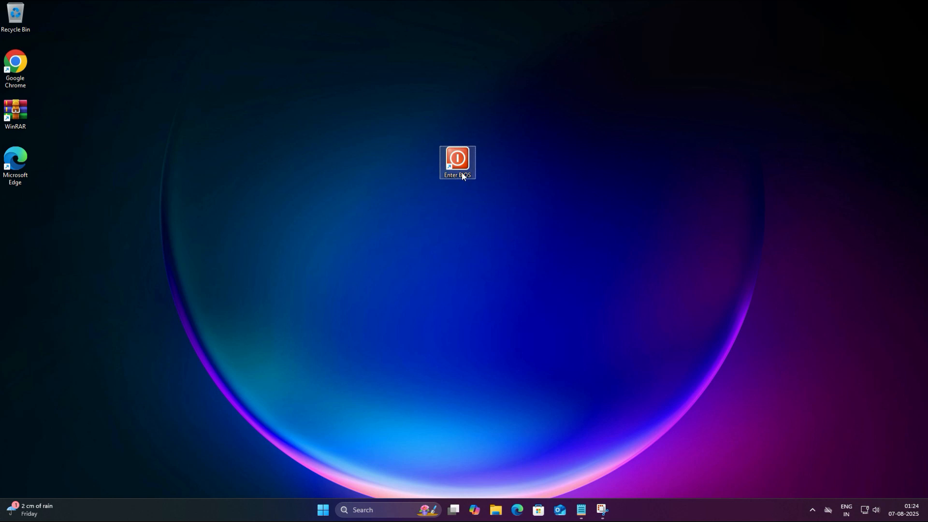
pyautogui.doubleClick(457, 161)
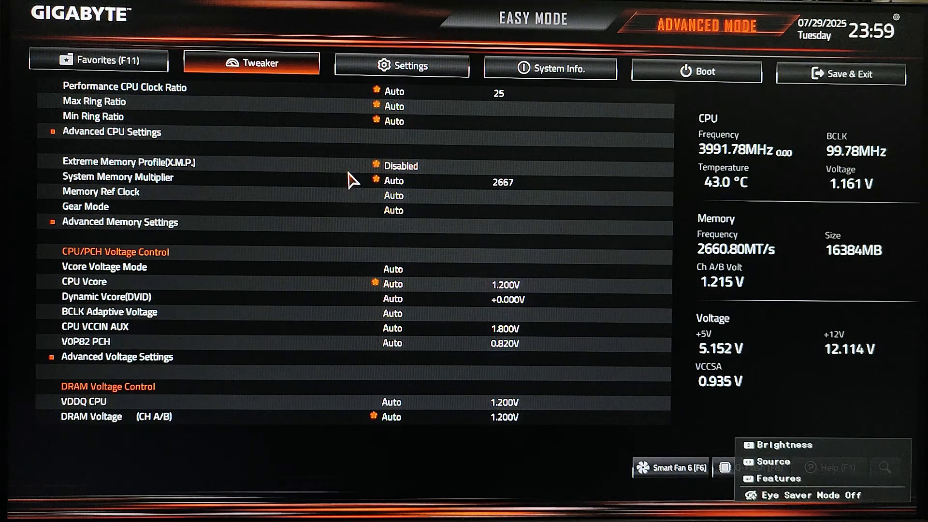
pyautogui.moveTo(478, 218)
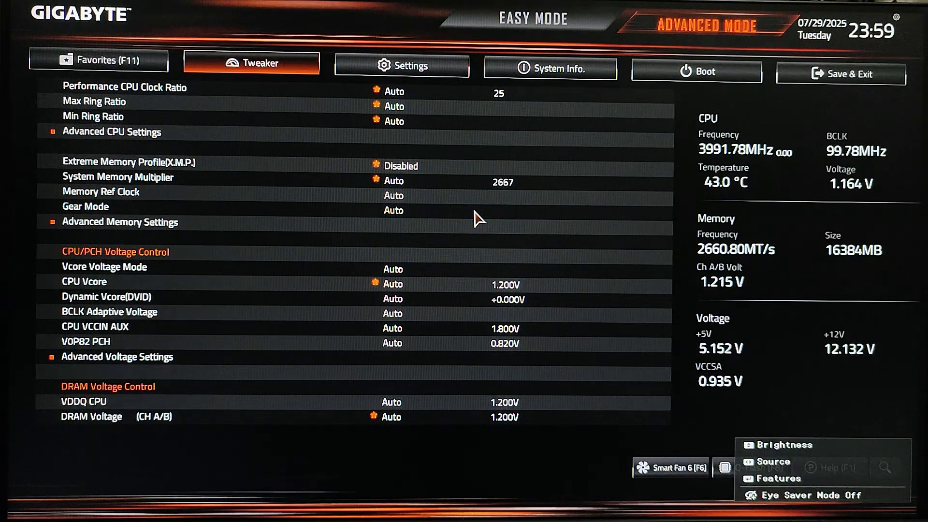